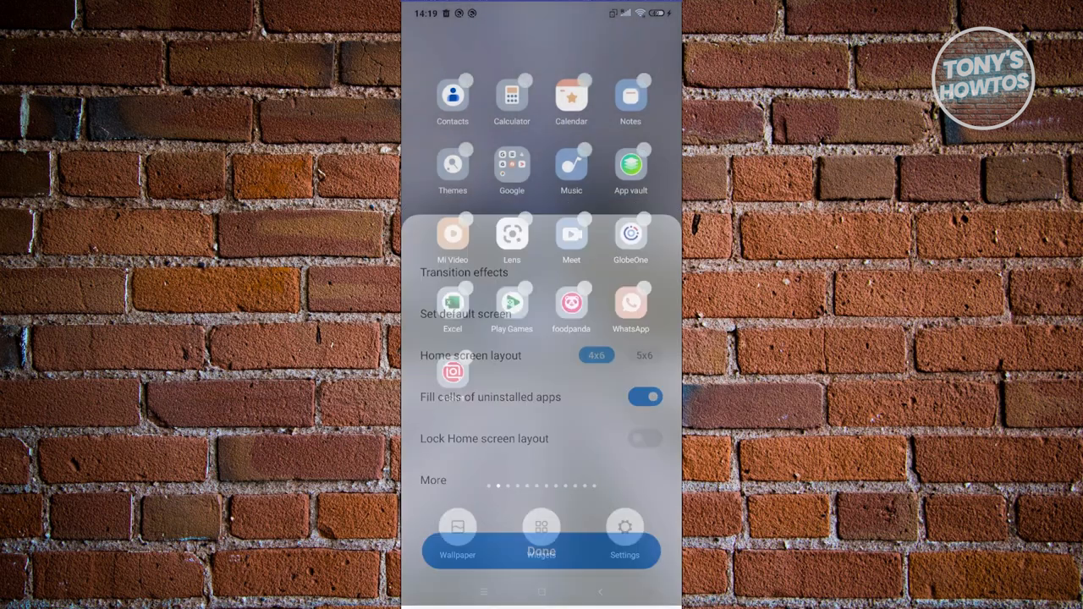
- Close the home screen settings sheet, exit edit mode, and return to the first home page
{"action": "left_click", "coordinate": [541, 552]}
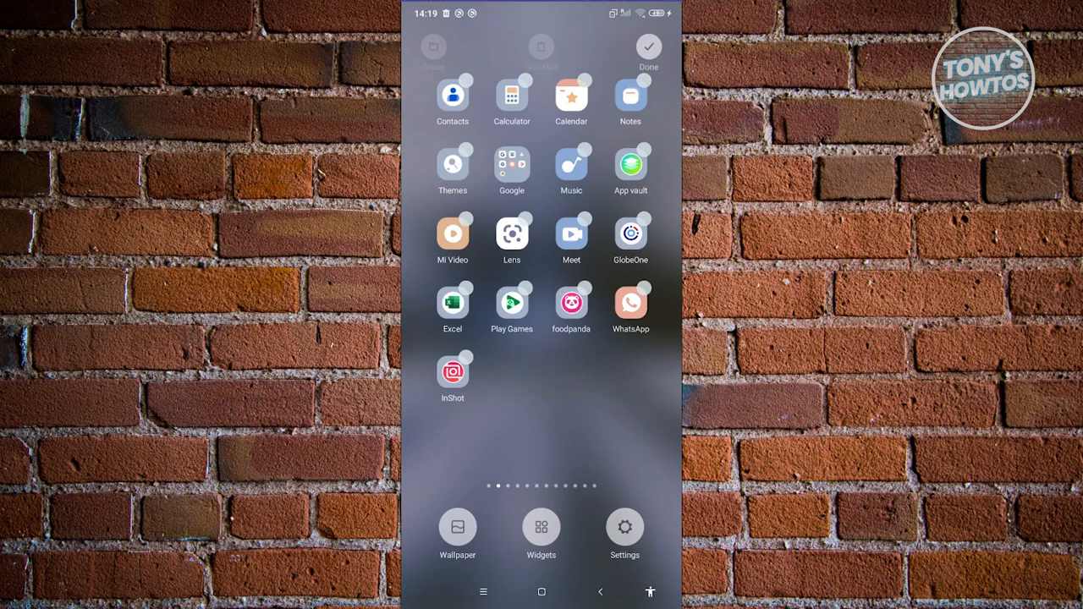
{"action": "left_click", "coordinate": [648, 46]}
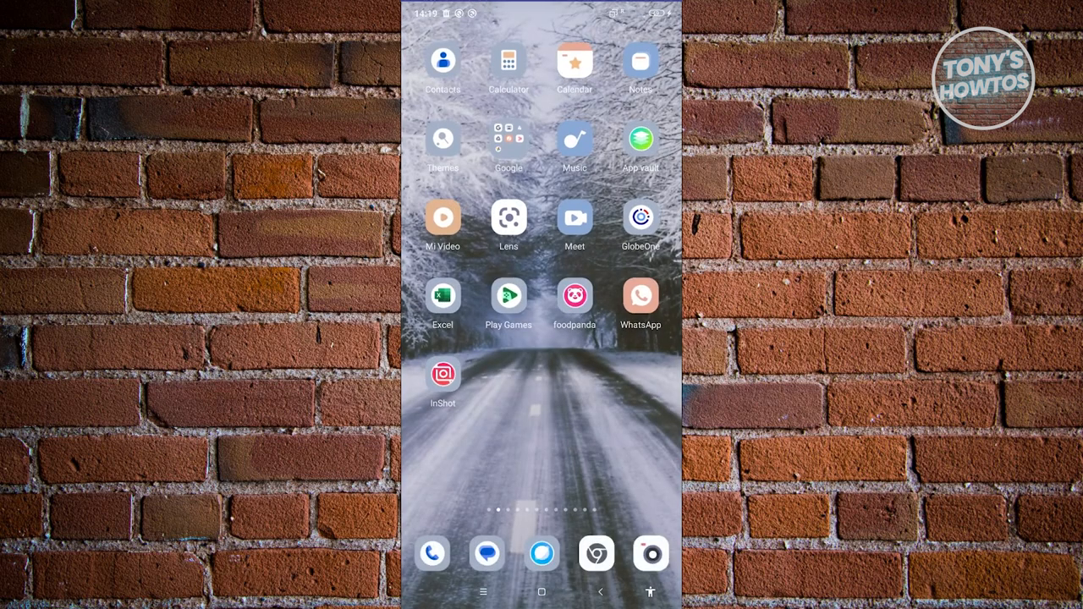
{"action": "scroll", "scroll_direction": "left", "scroll_amount": 3}
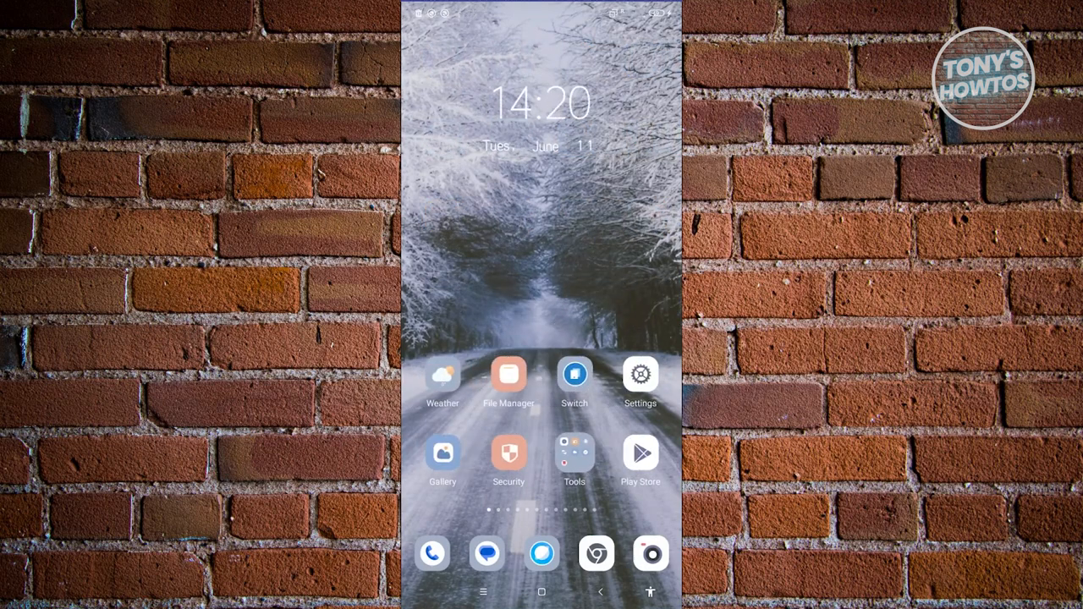
- Search Settings for 'home screen layout' and scroll to the Lock Home screen layout toggle
{"action": "left_click", "coordinate": [641, 374]}
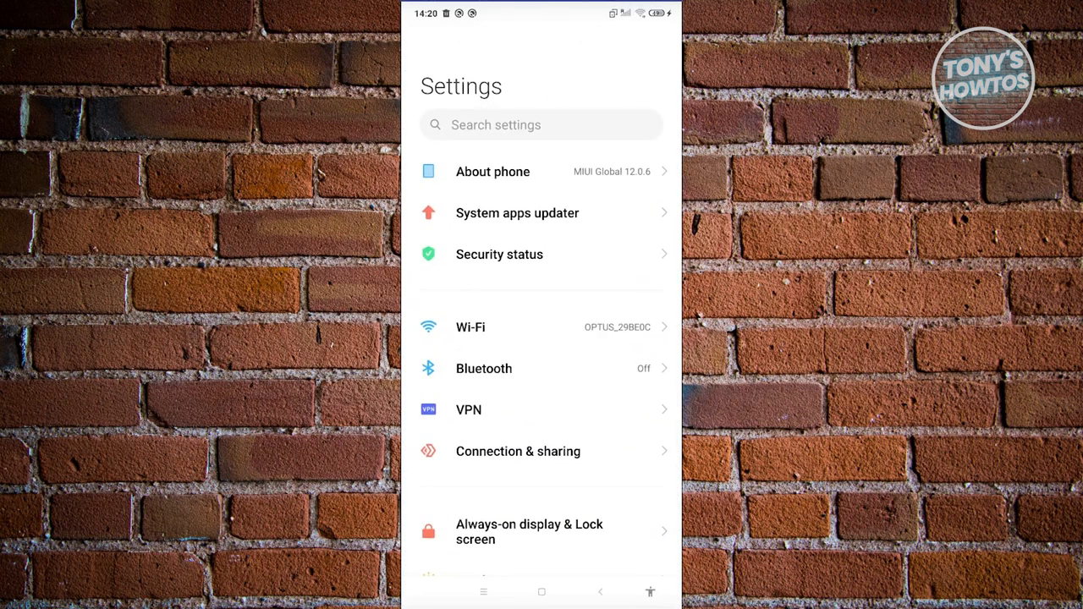
{"action": "type", "text": "home screen"}
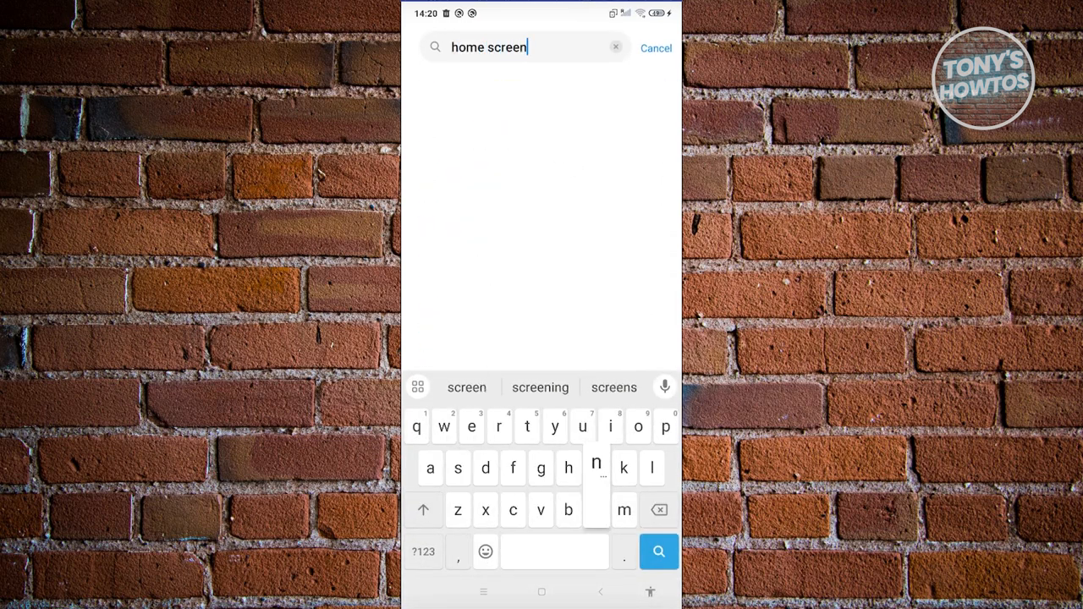
{"action": "type", "text": "la"}
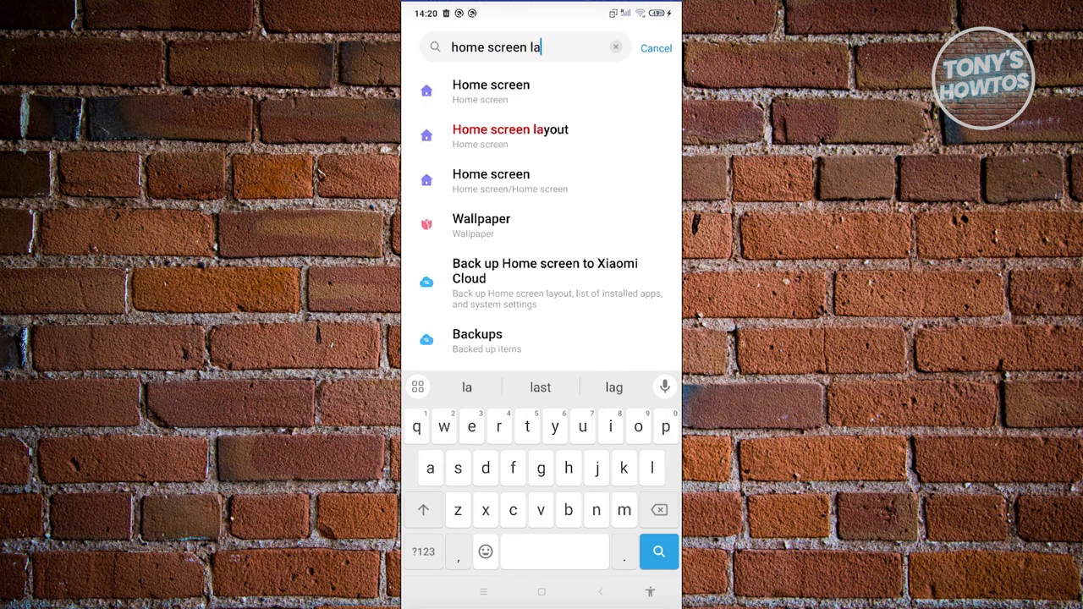
{"action": "left_click", "coordinate": [510, 135]}
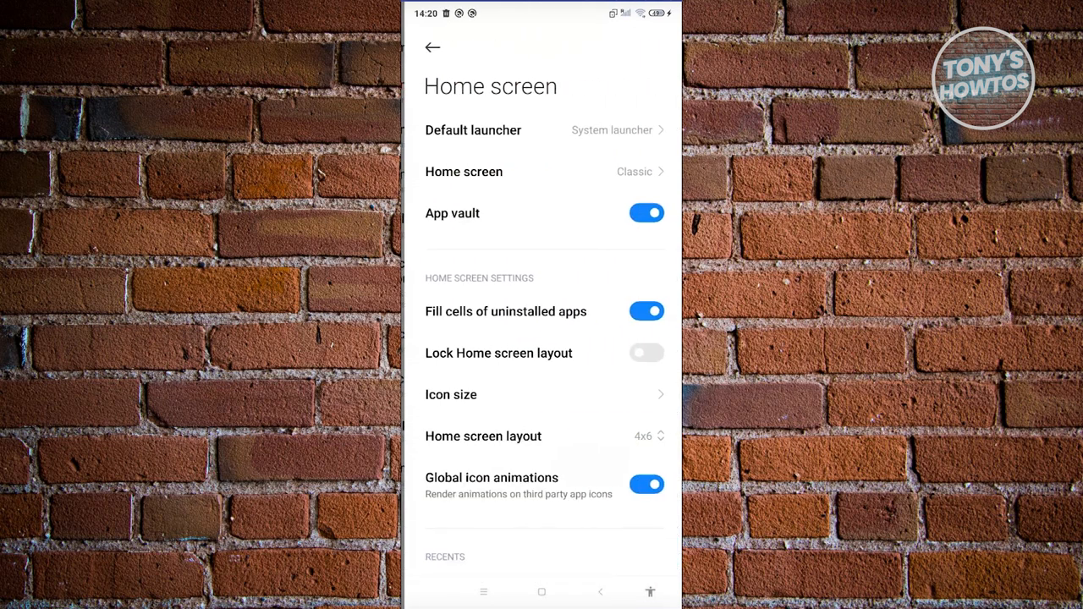
{"action": "scroll", "scroll_direction": "down", "scroll_amount": 3}
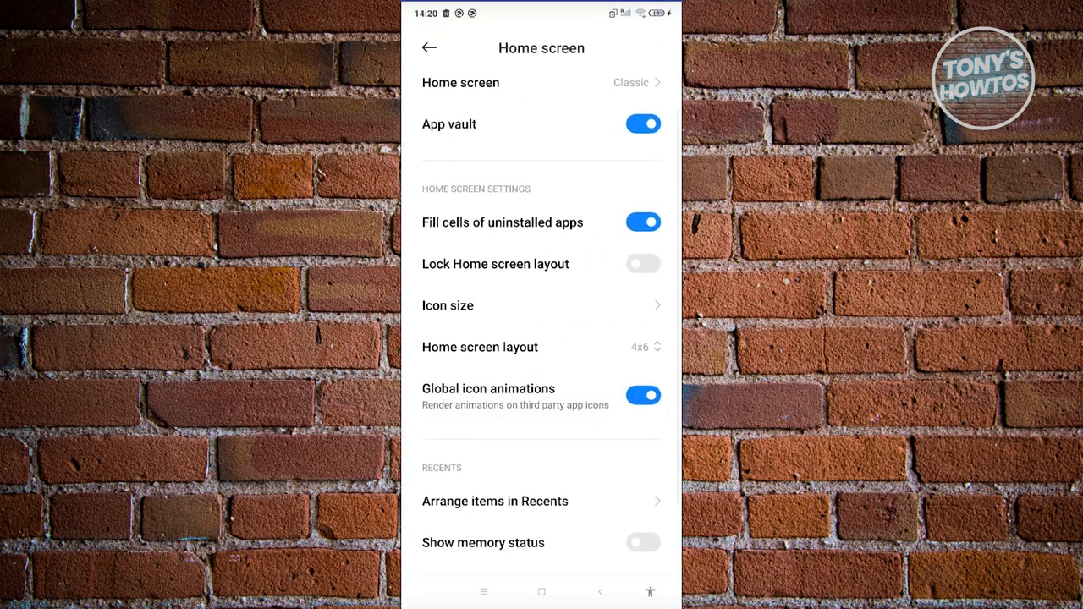